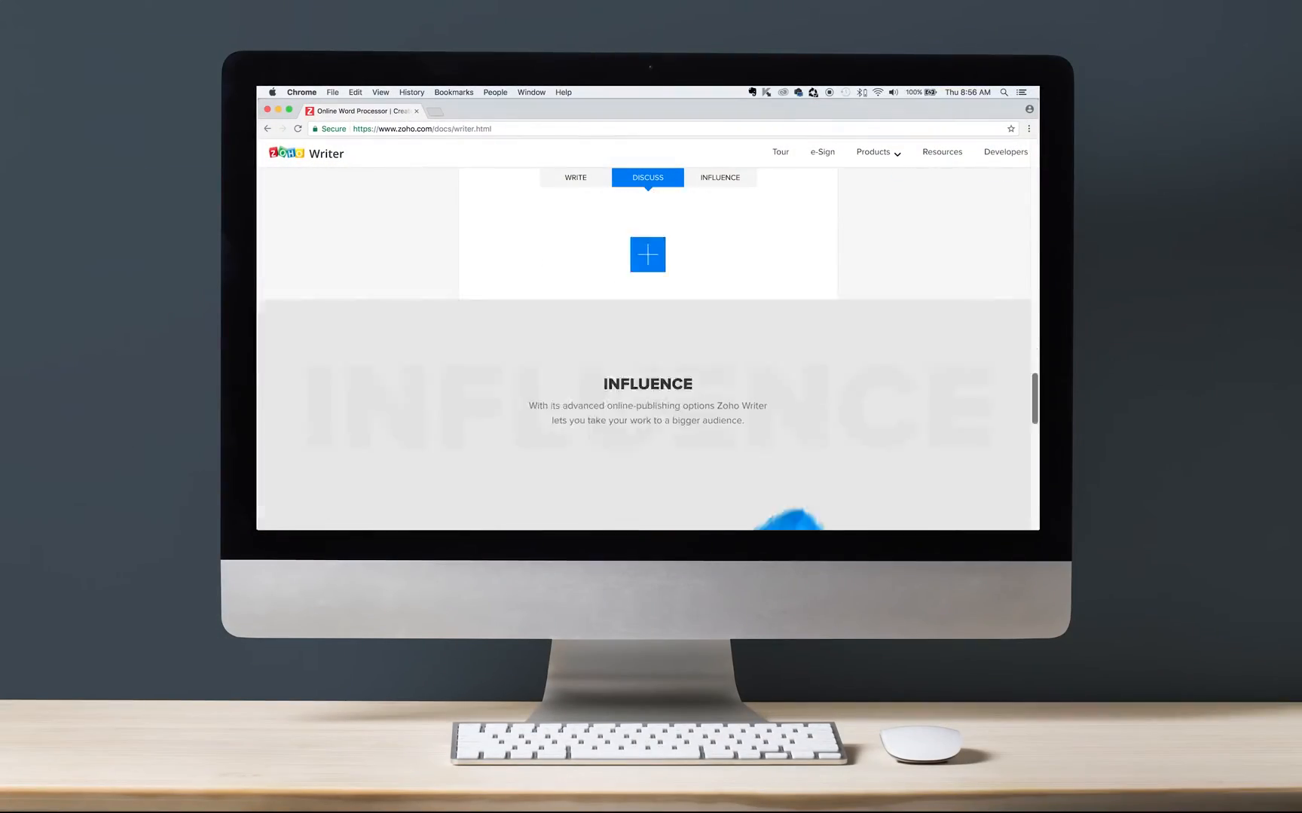
Open 'The Legend of Zelda: Breath of the Wild review' document
click(718, 177)
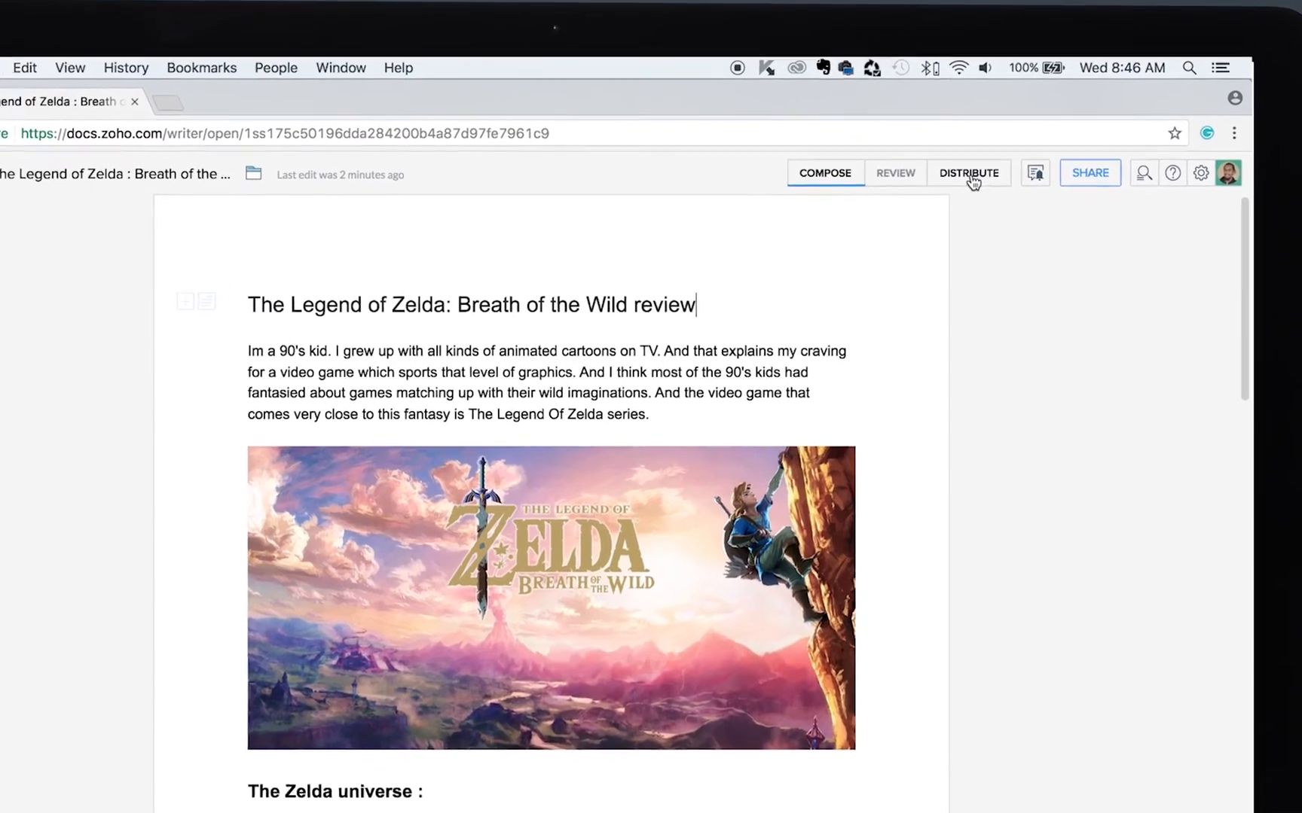
Choose Distribute > Post To Blog and add a new WordPress site
click(968, 172)
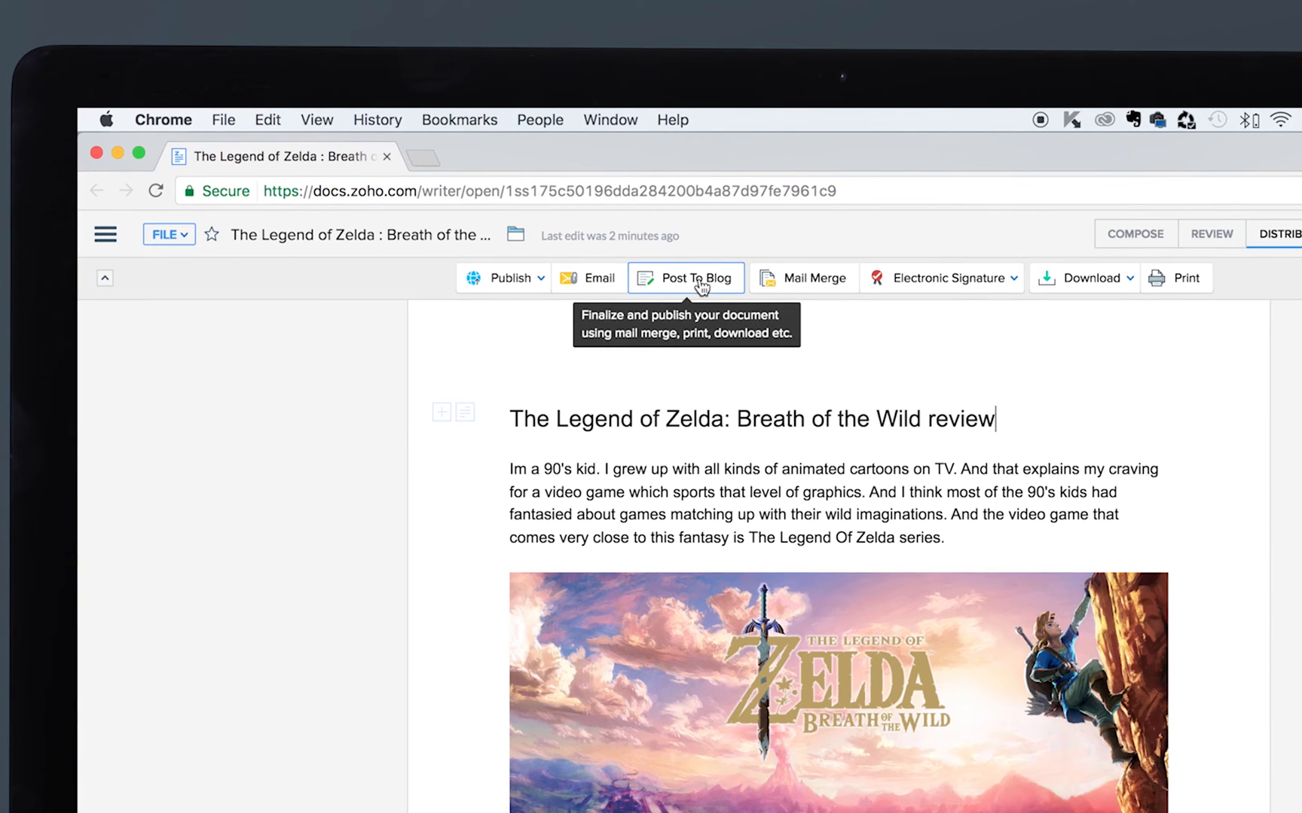
click(684, 277)
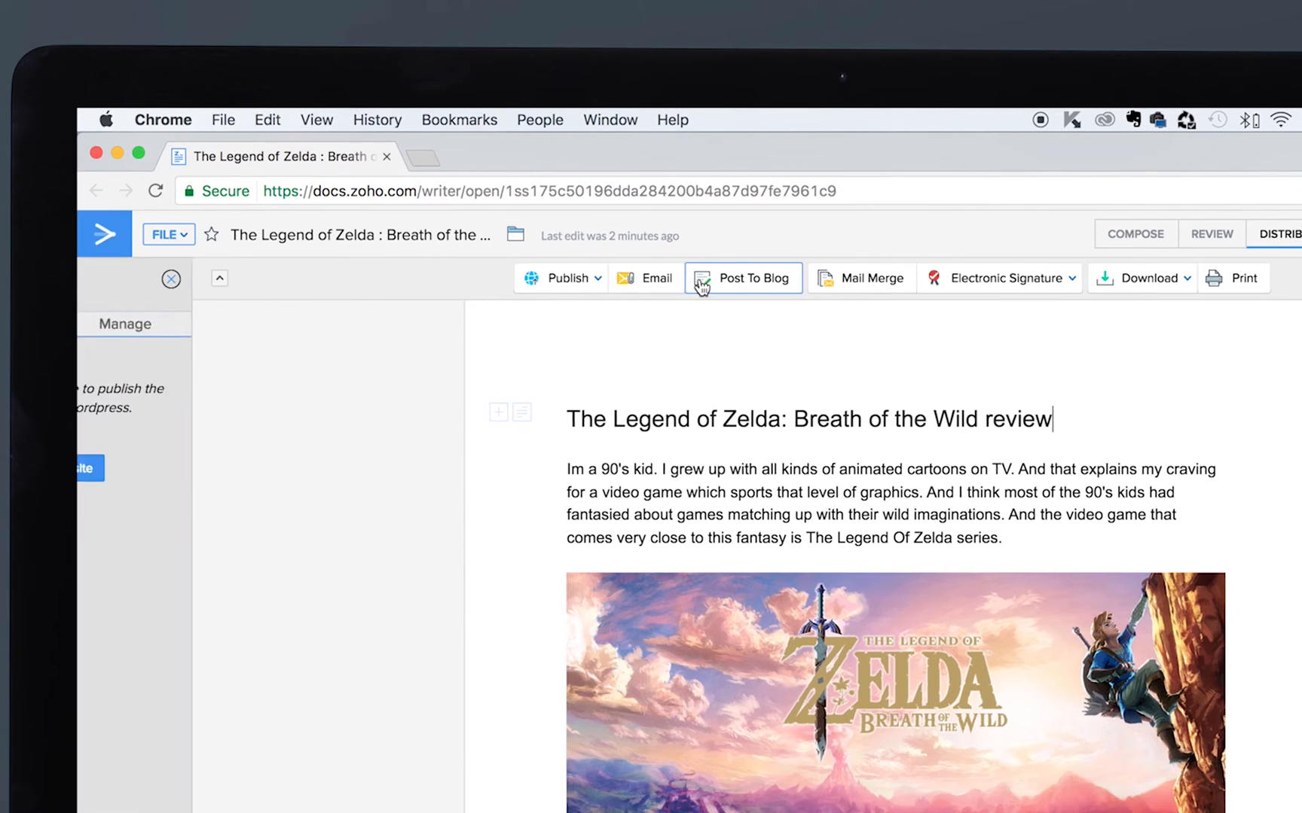
click(744, 278)
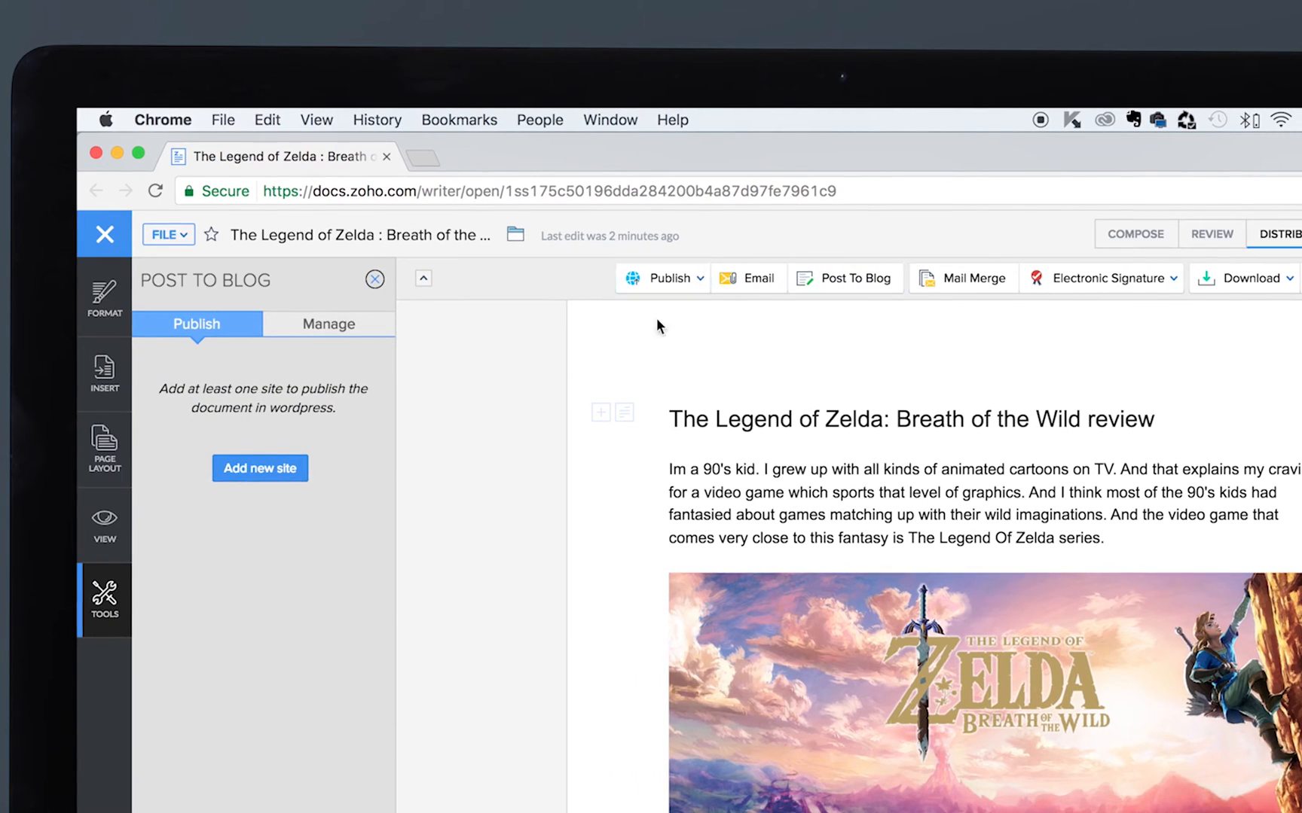
click(259, 469)
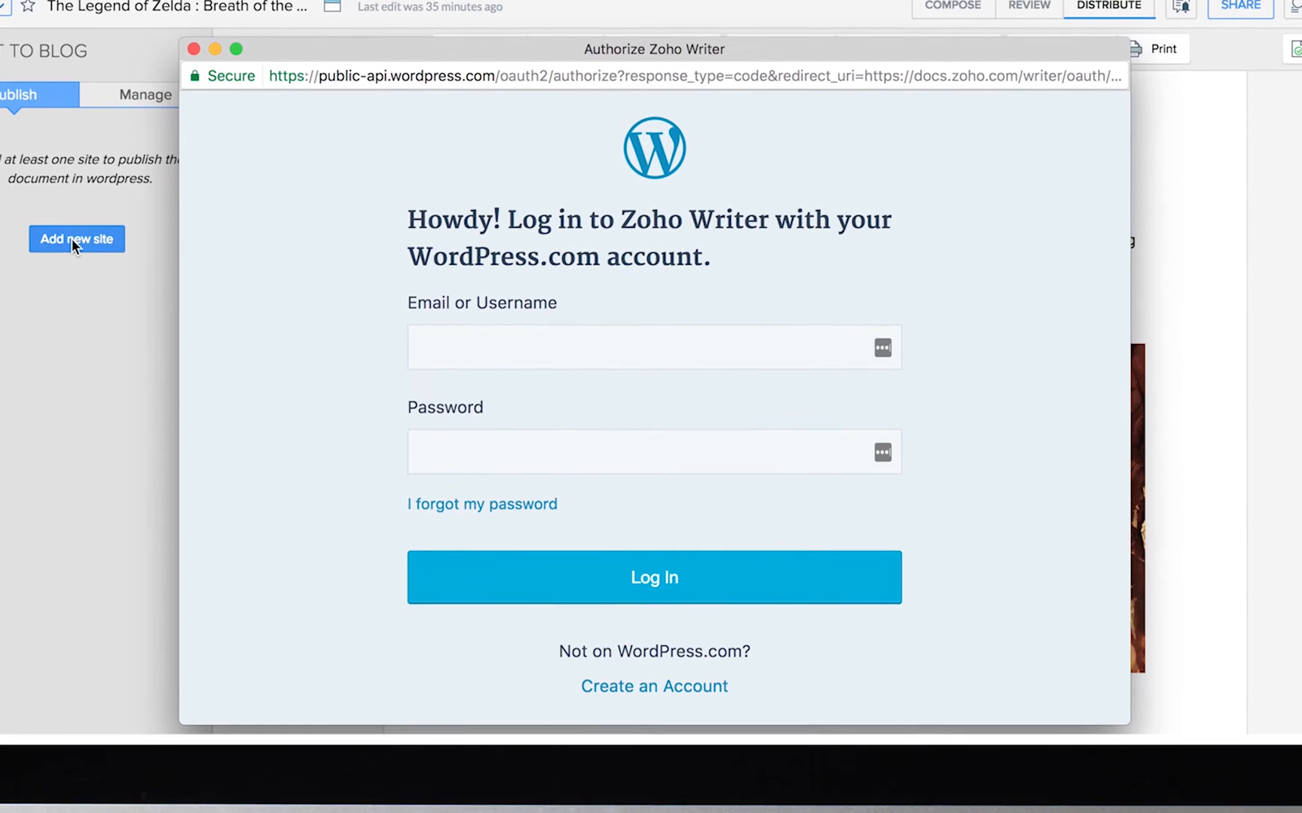
Log in to WordPress.com as jananivivek and approve Zoho Writer's access to Tech Bits
text(jananivivekm)
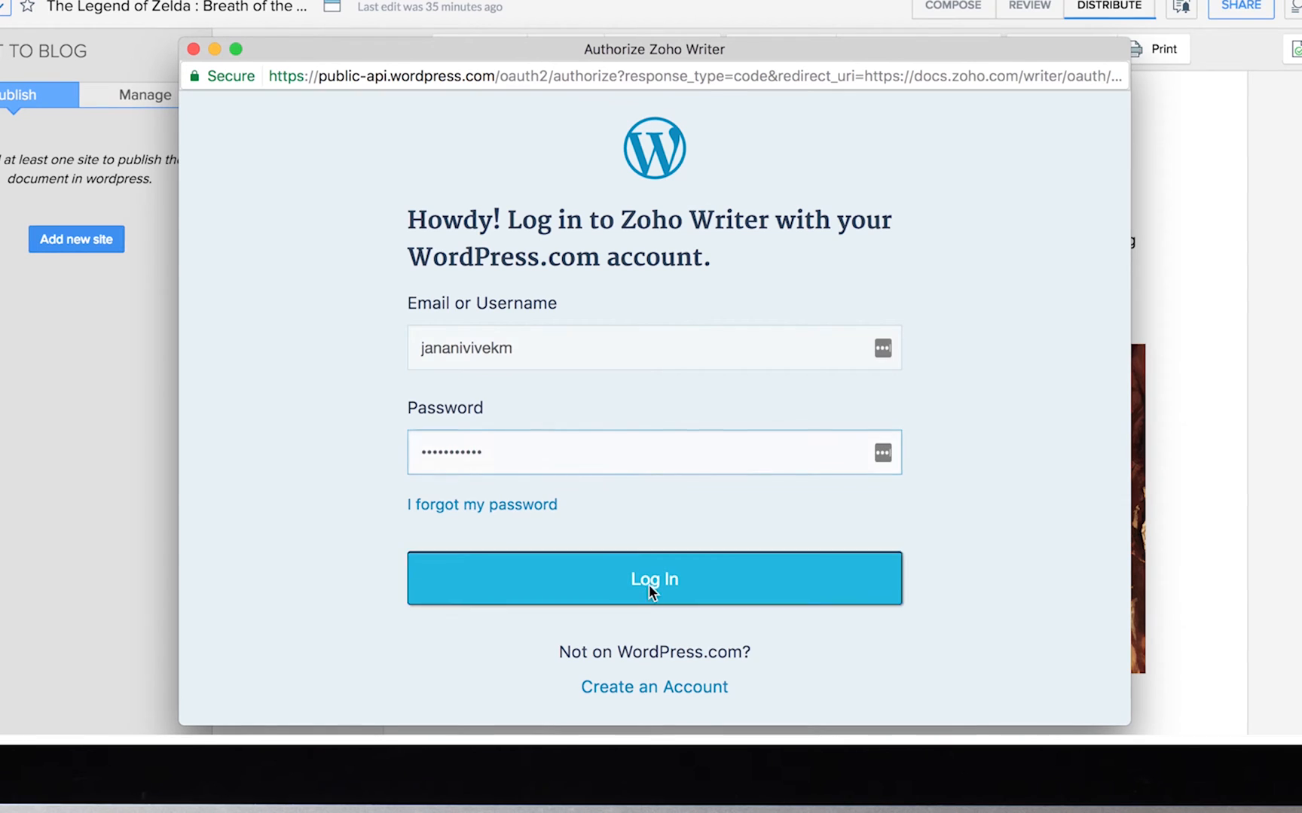
click(653, 579)
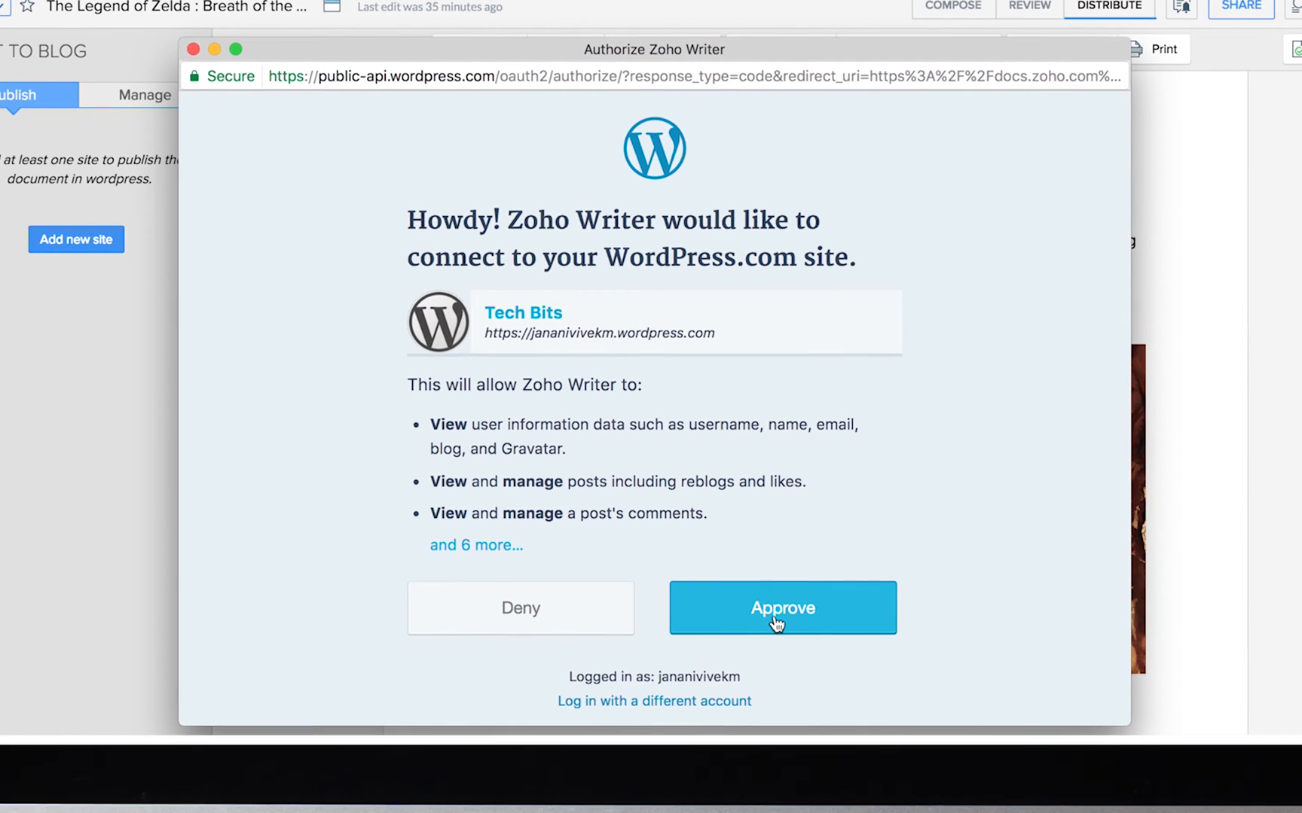
click(781, 607)
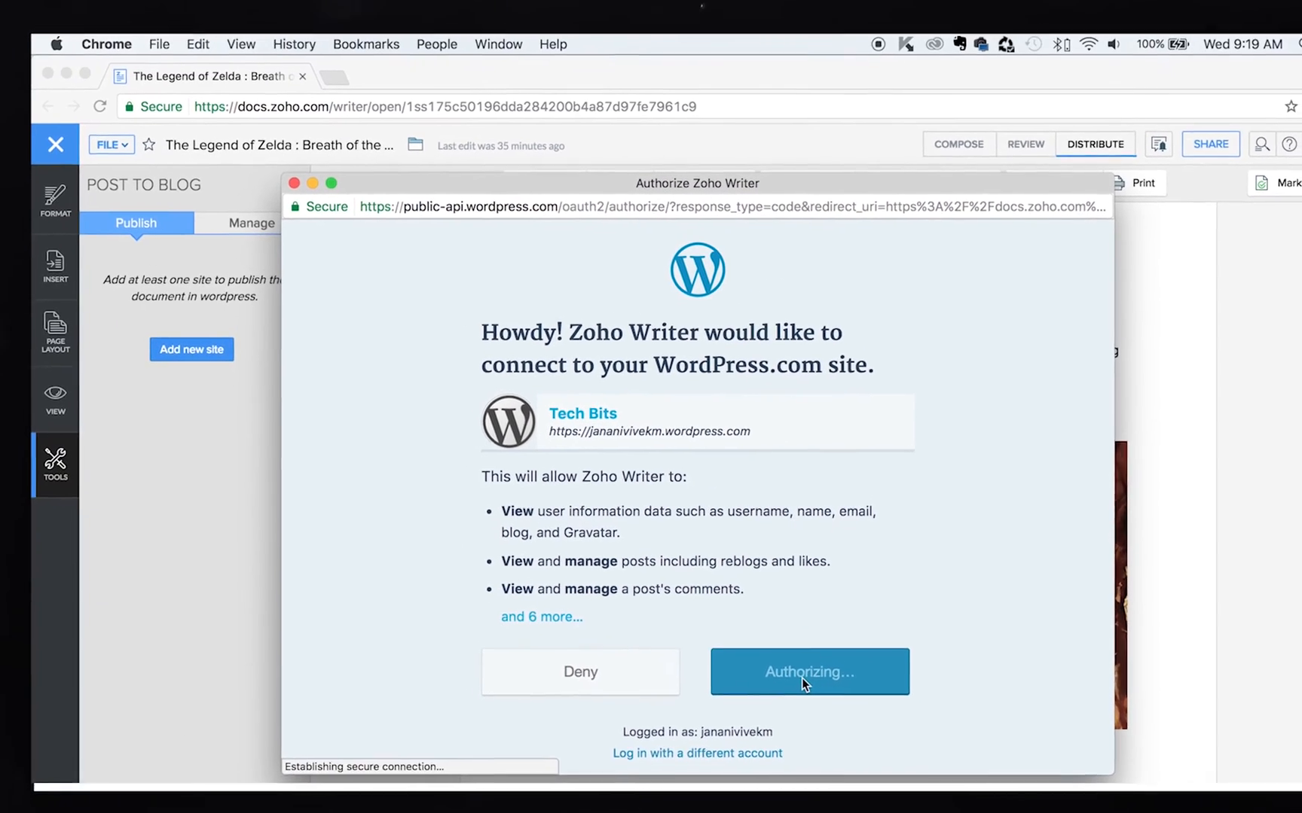
click(808, 672)
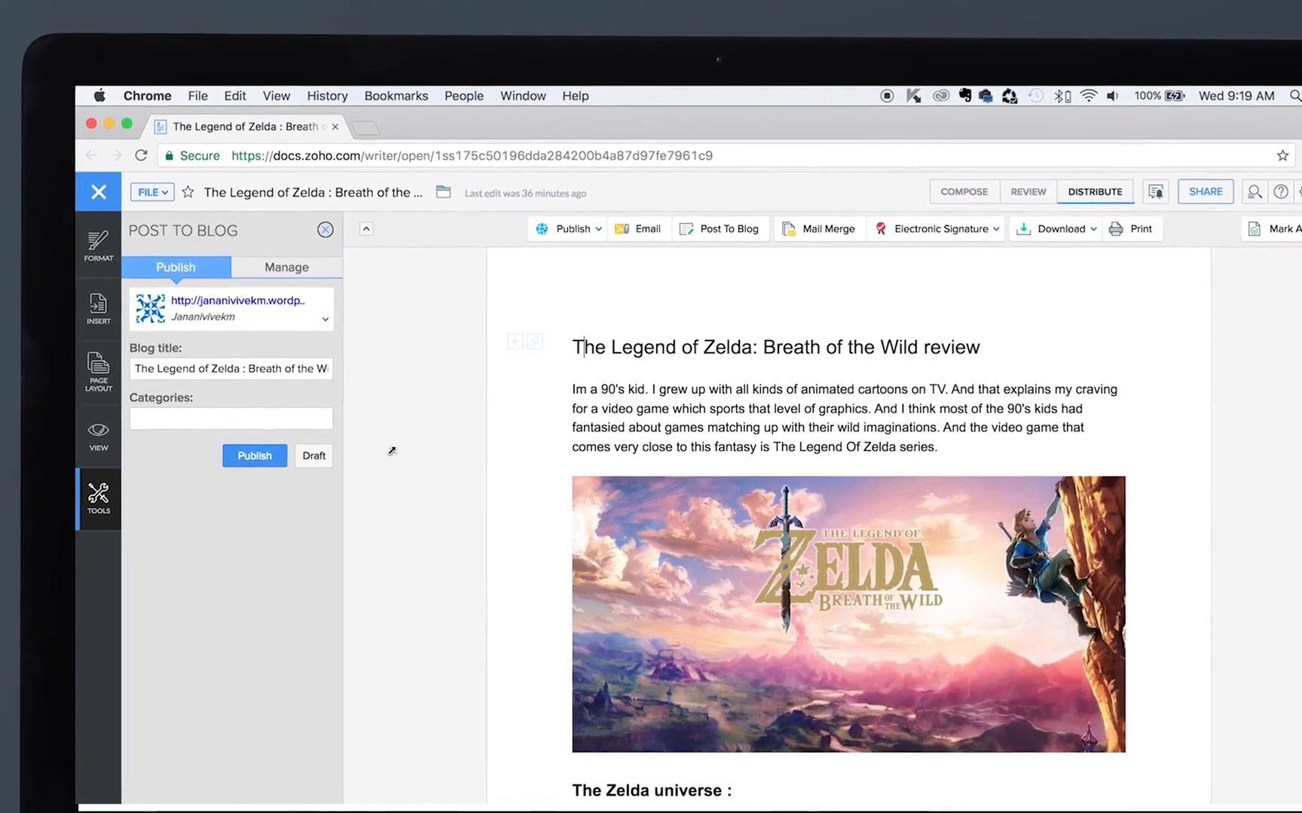
Add sentences about Zelda changing gaming and its latest entry, IMO, to the first paragraph
click(325, 229)
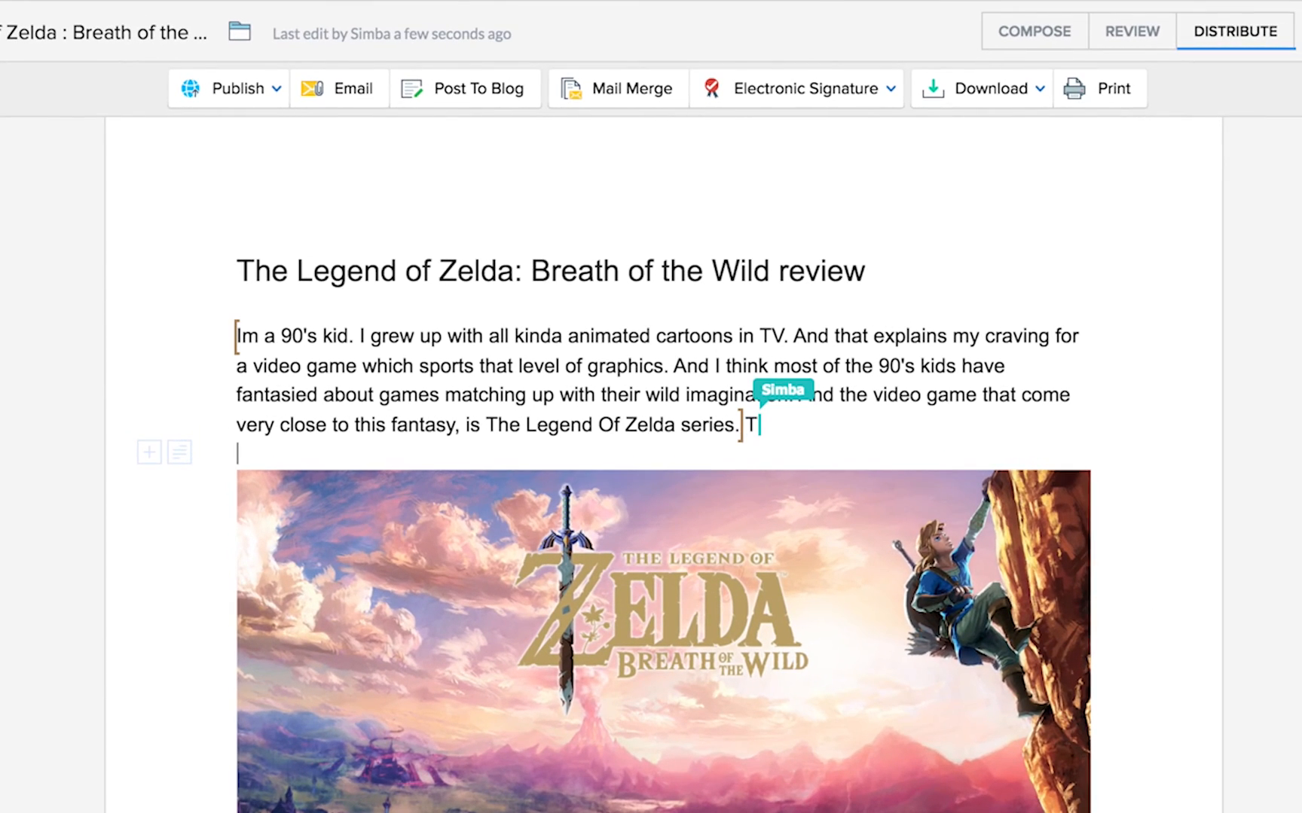
text(he Legend of Zelda has repeatedly)
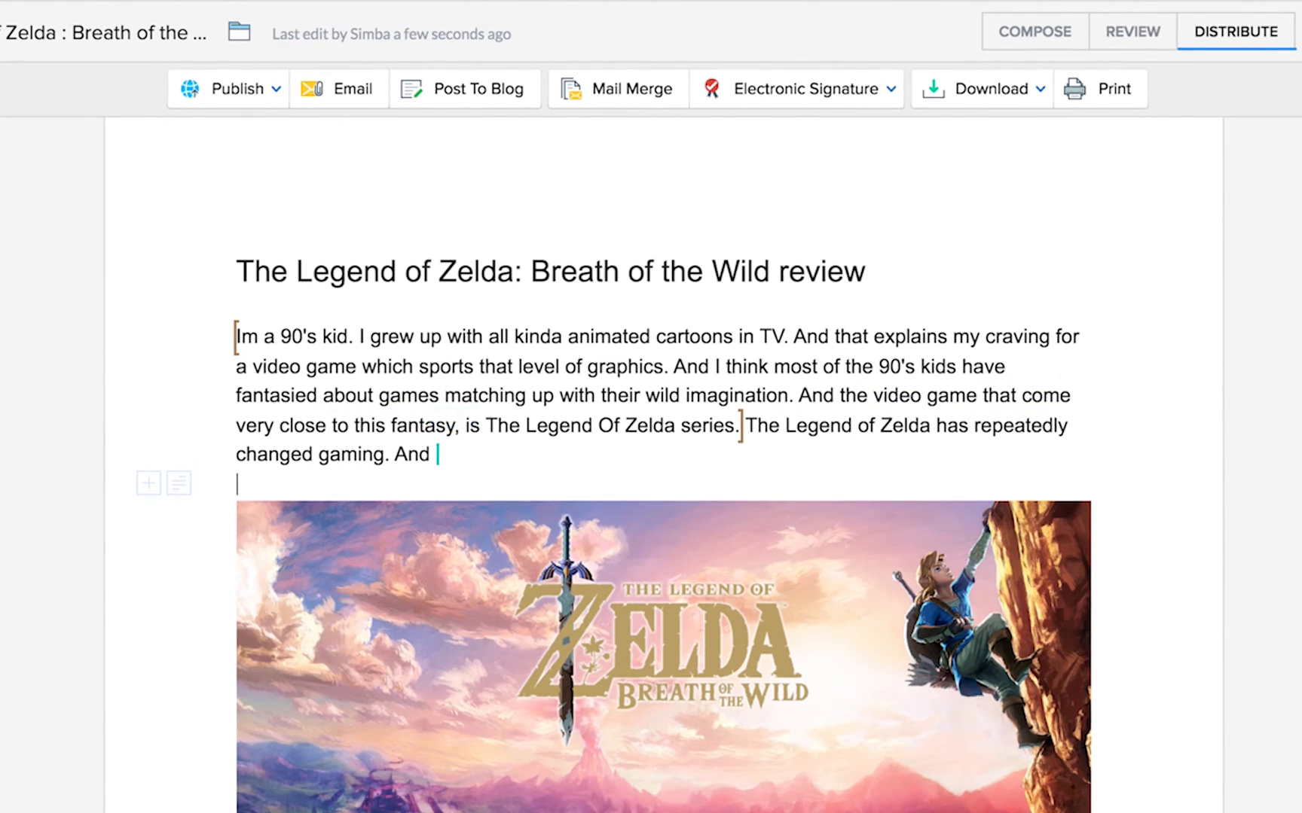
text(it's latest entry, IMO, in my opinion, will too.)
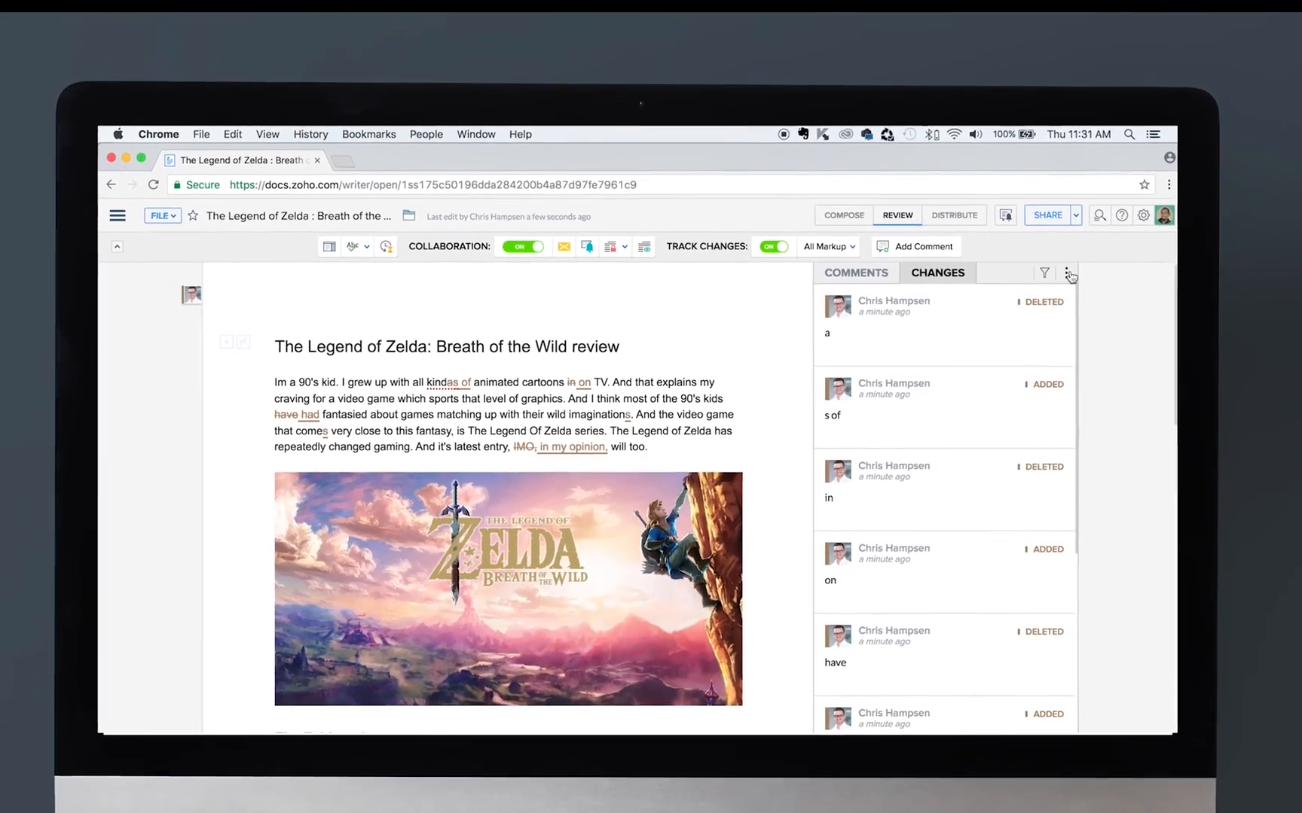
Accept all tracked changes in the review document
click(953, 215)
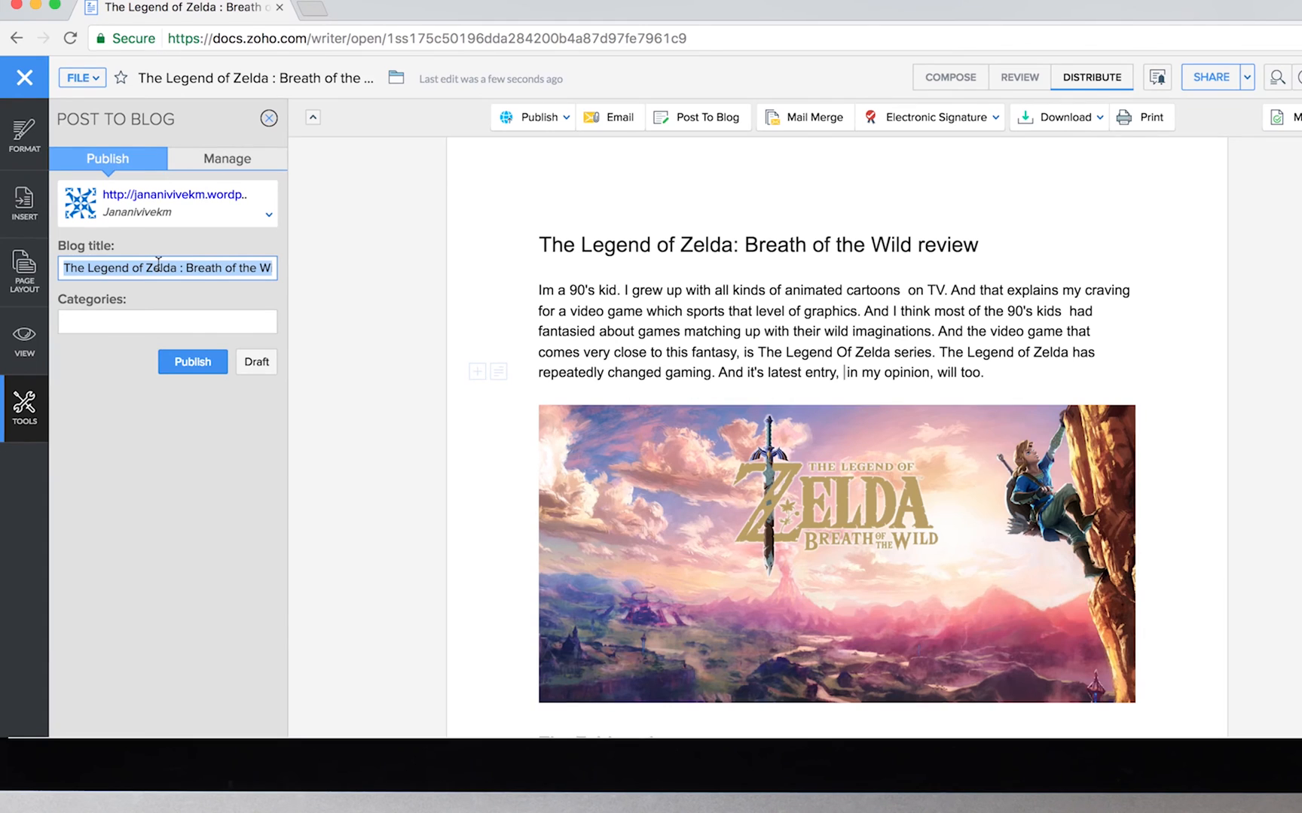
Set the blog post category to 'Game Reviews' and publish to WordPress
text(Game)
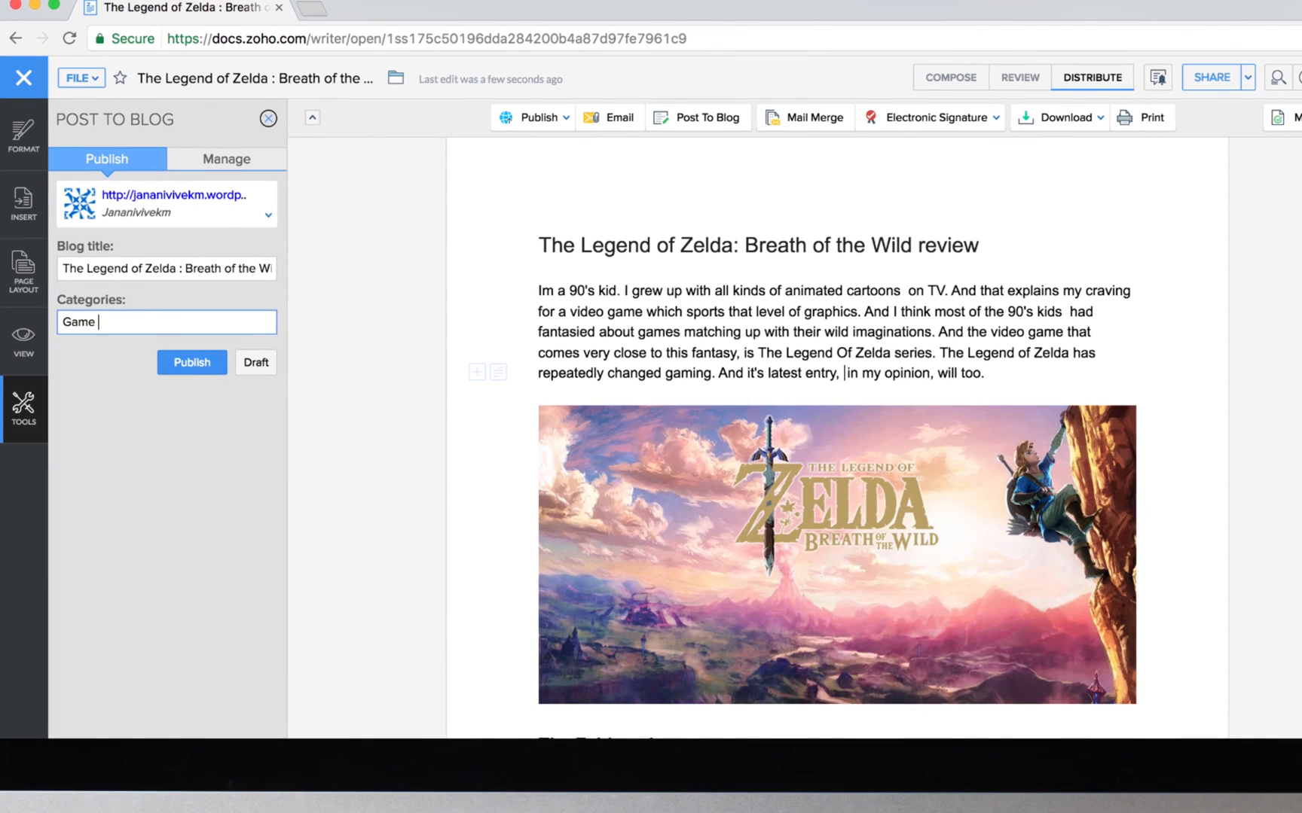
text(Reviews)
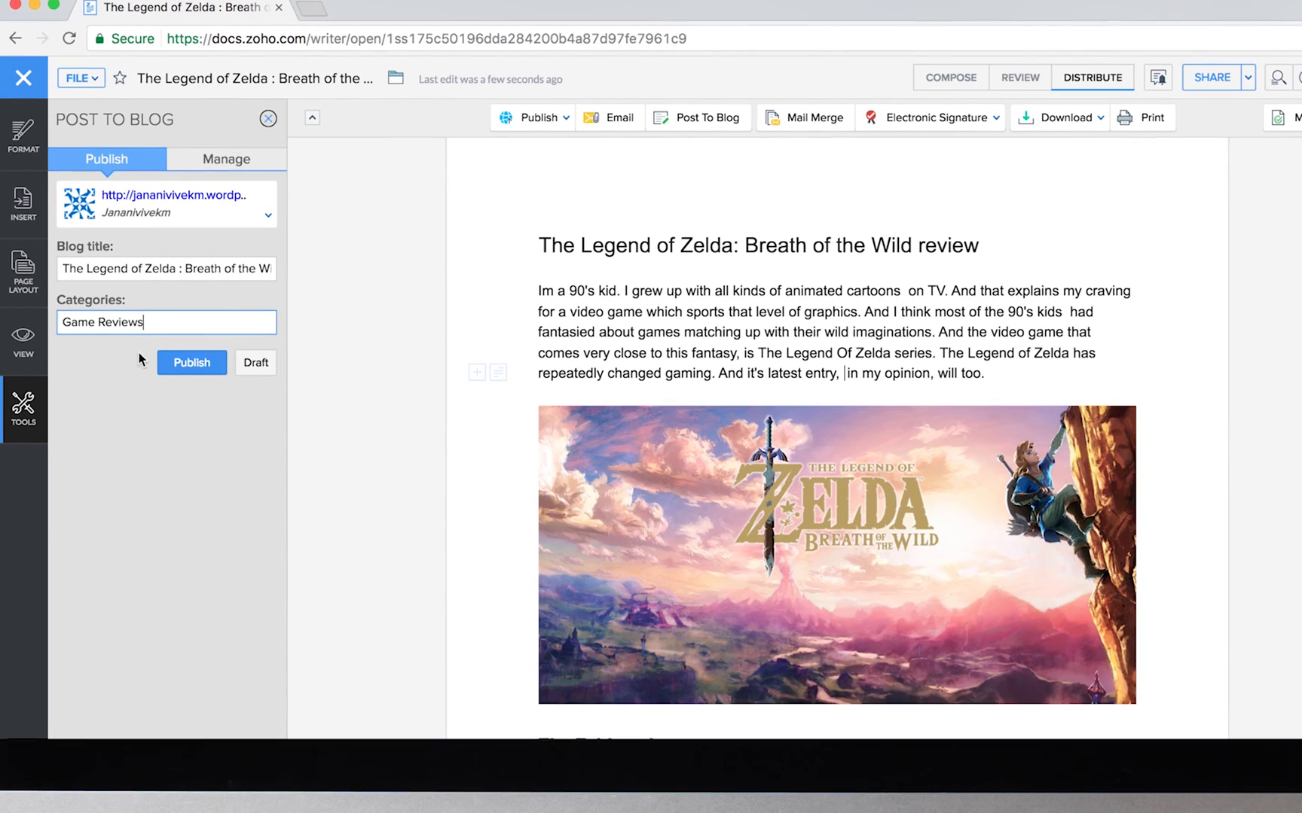
click(190, 363)
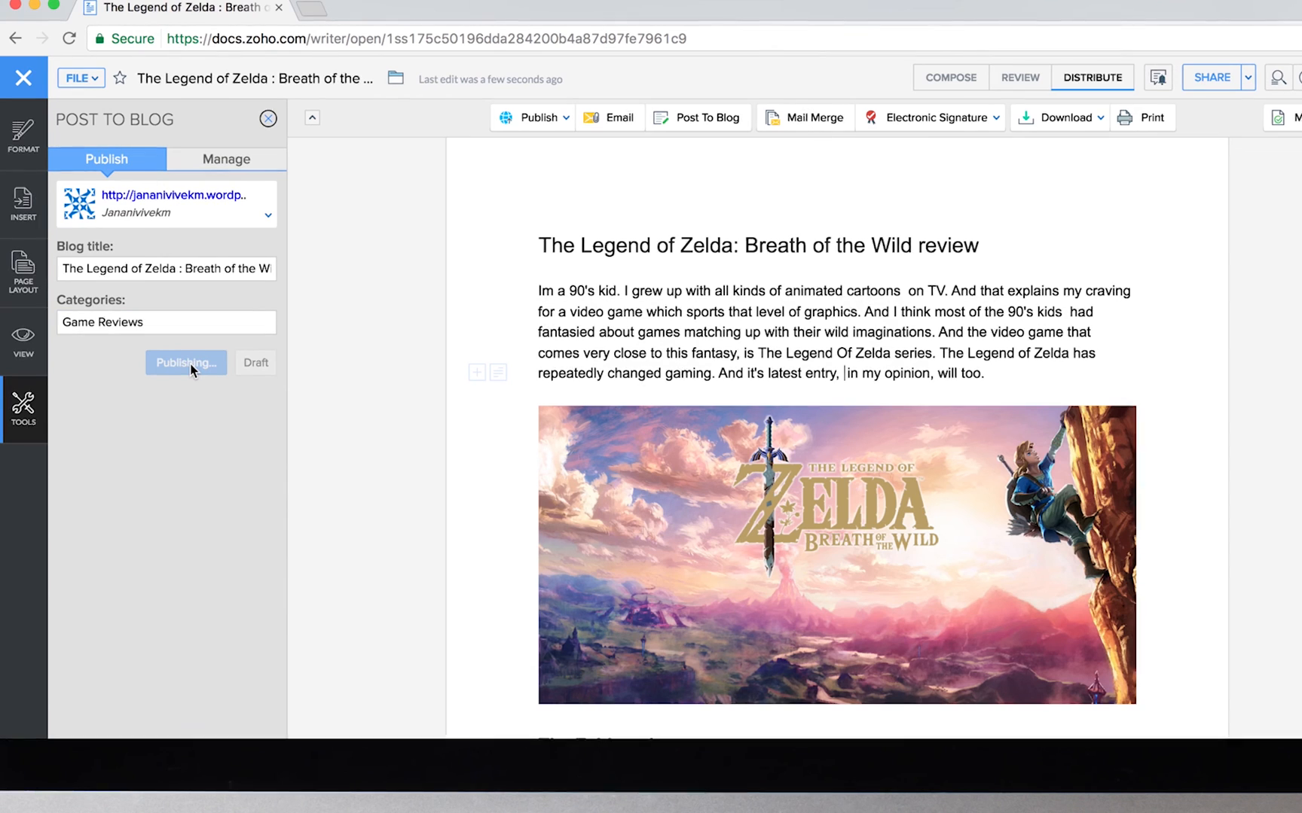
click(185, 363)
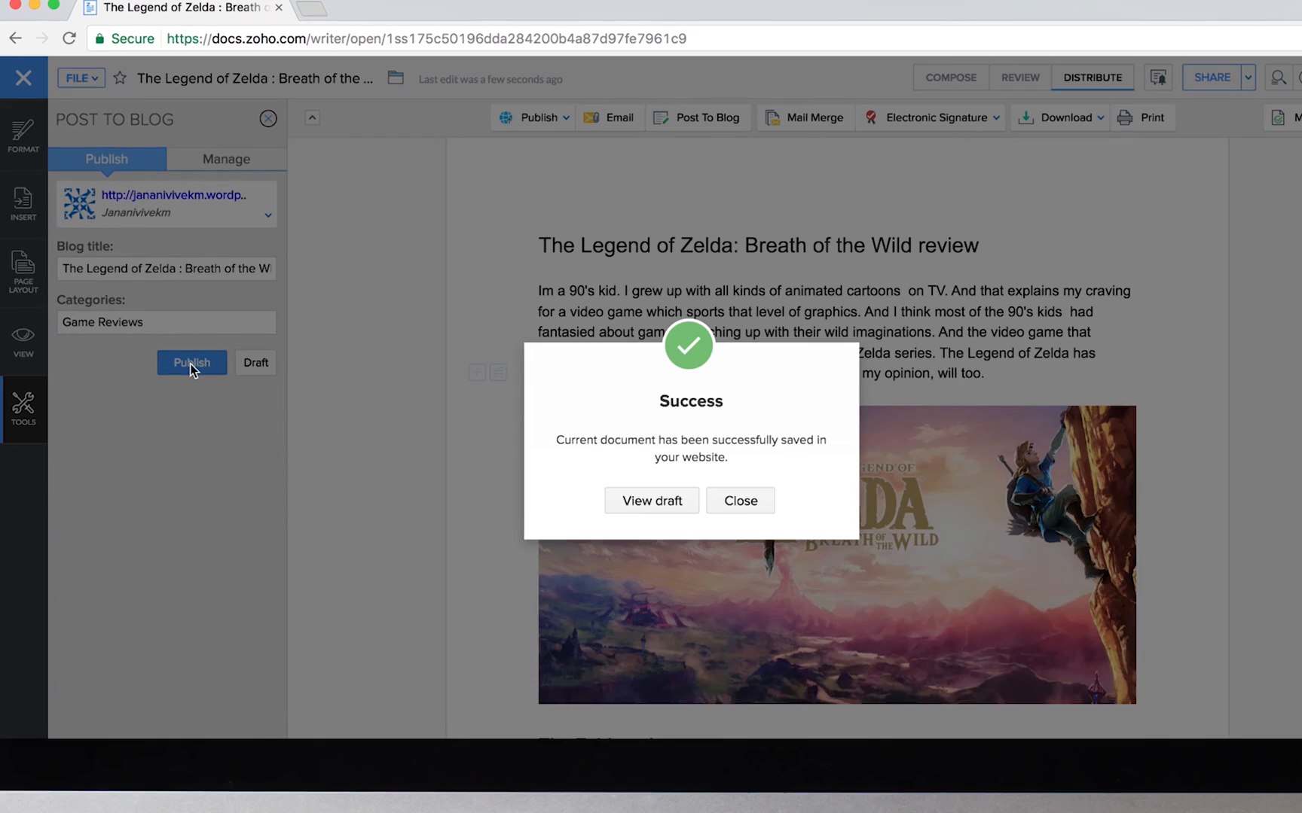
mouse_move(651, 501)
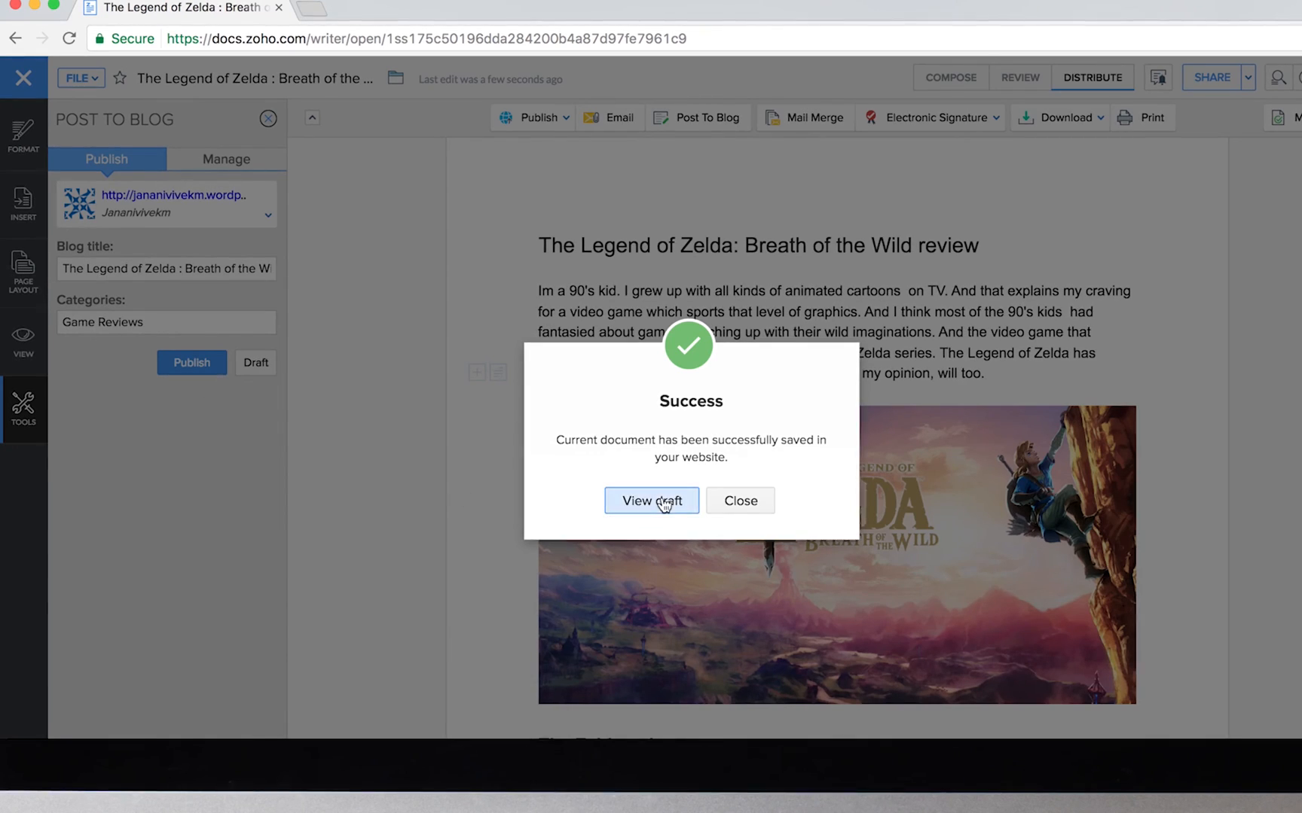
View the Zelda review post on the Tech Bits blog and scroll through it
click(651, 500)
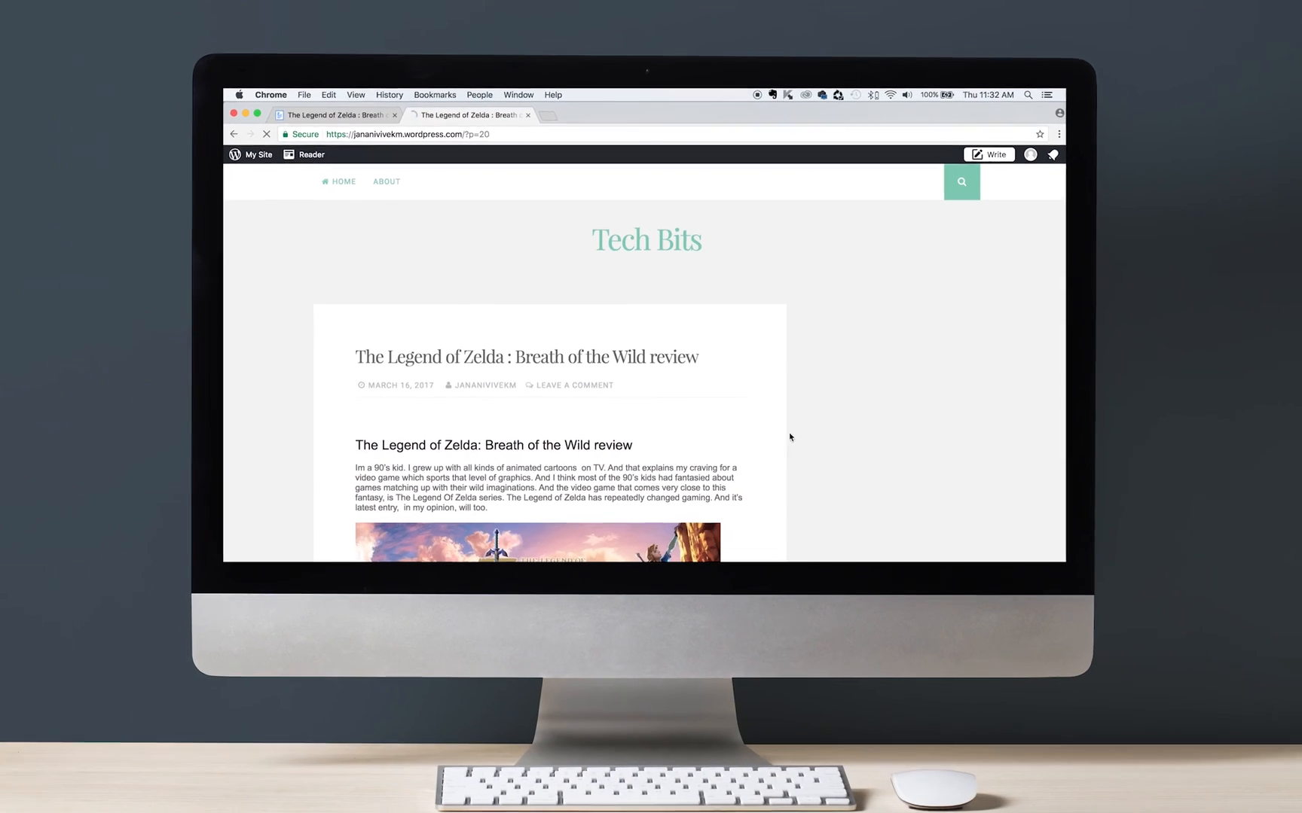
scroll(down, 3)
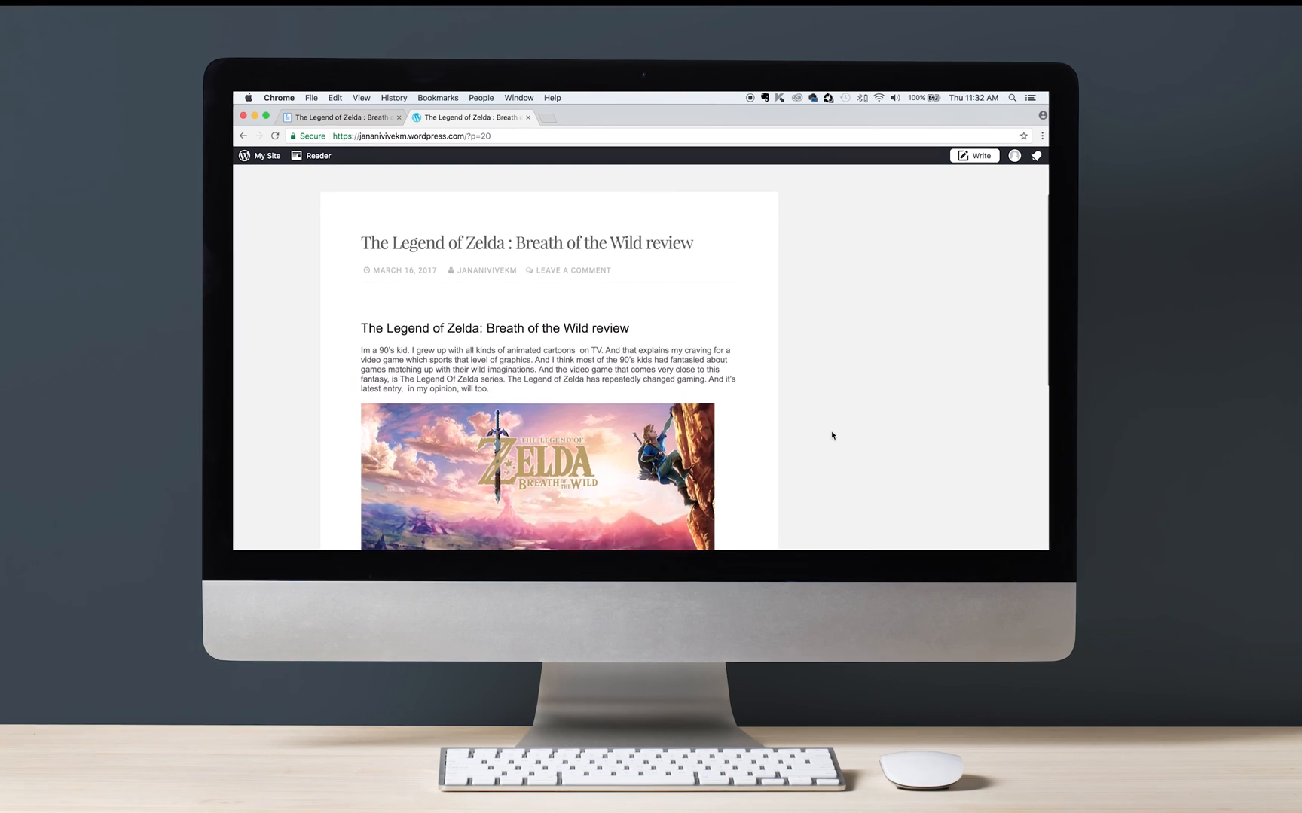